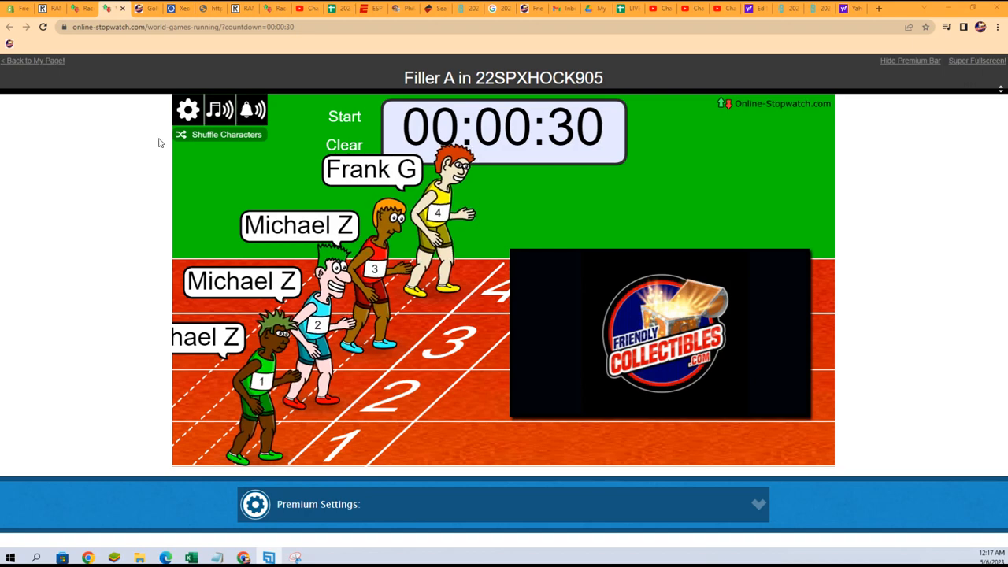
- Reshuffle the runner characters for the 30-second race lineup
left_click(226, 134)
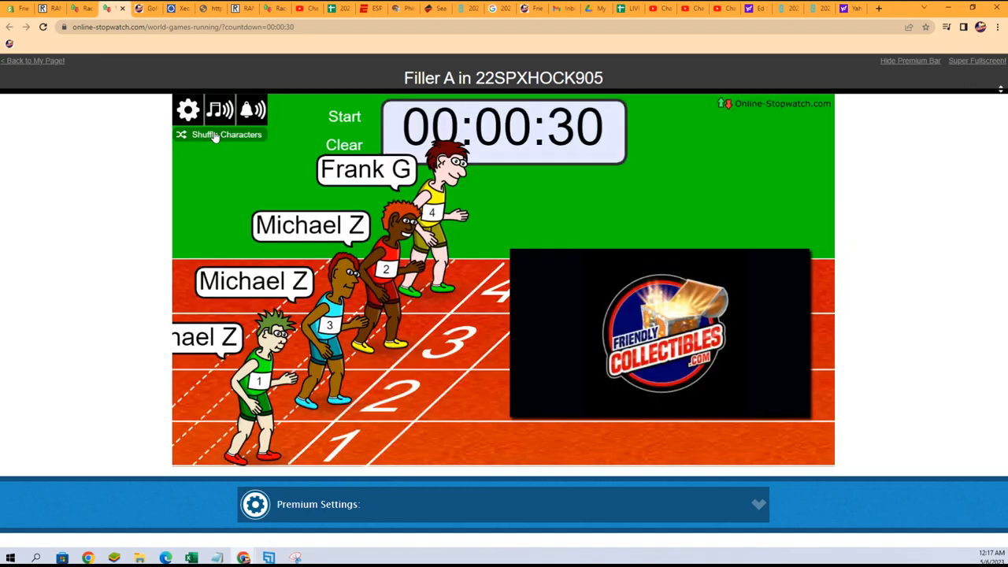